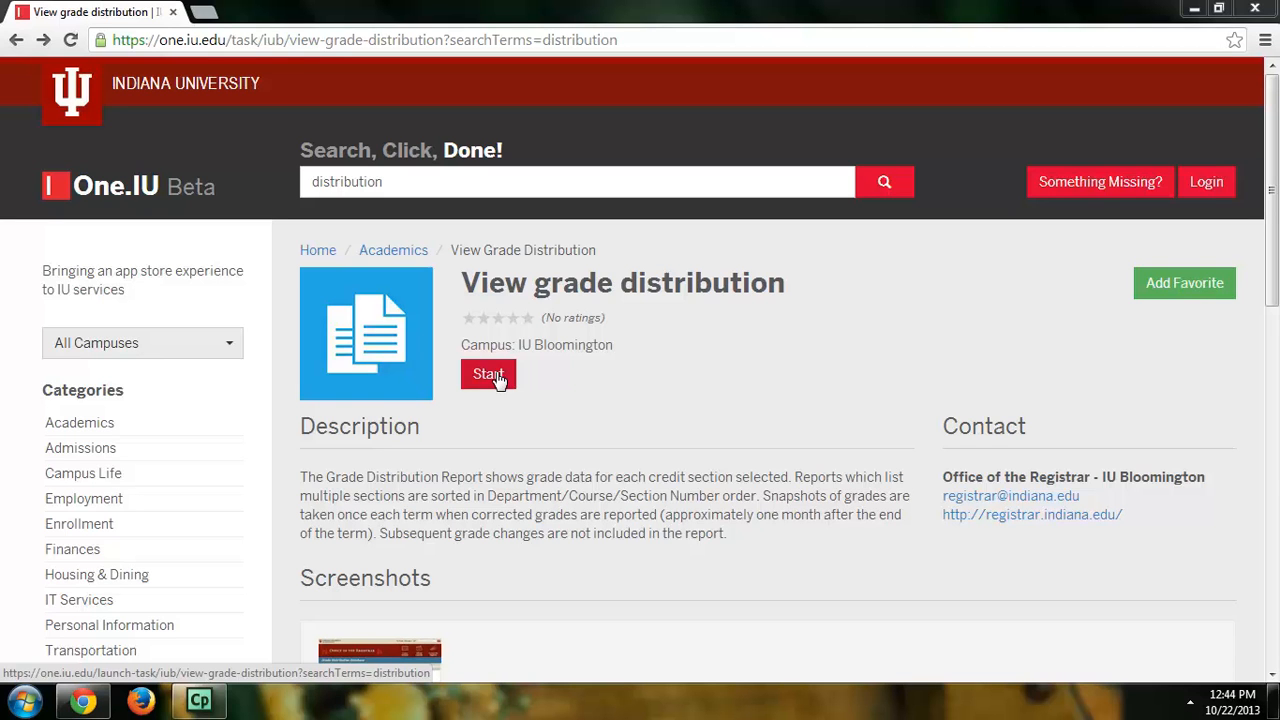
mouse_move(500, 407)
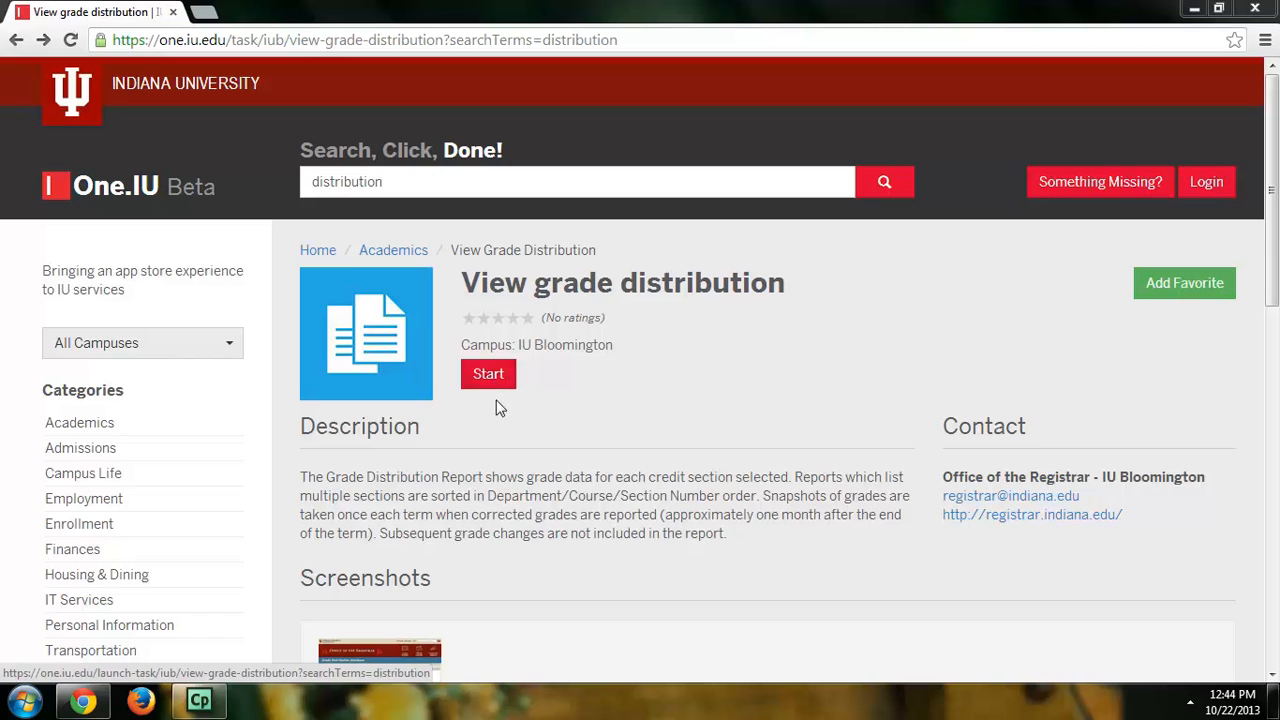
Start the View grade distribution task for IU Bloomington from One.IU
click(488, 373)
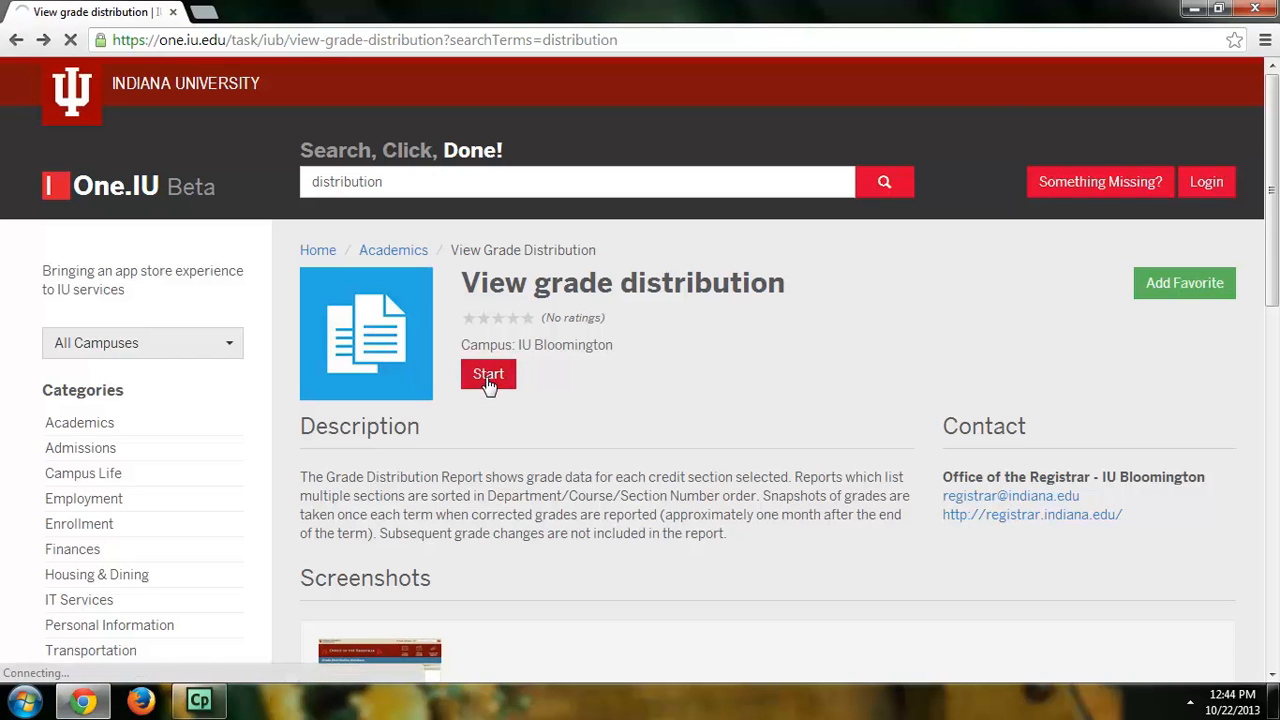
click(488, 373)
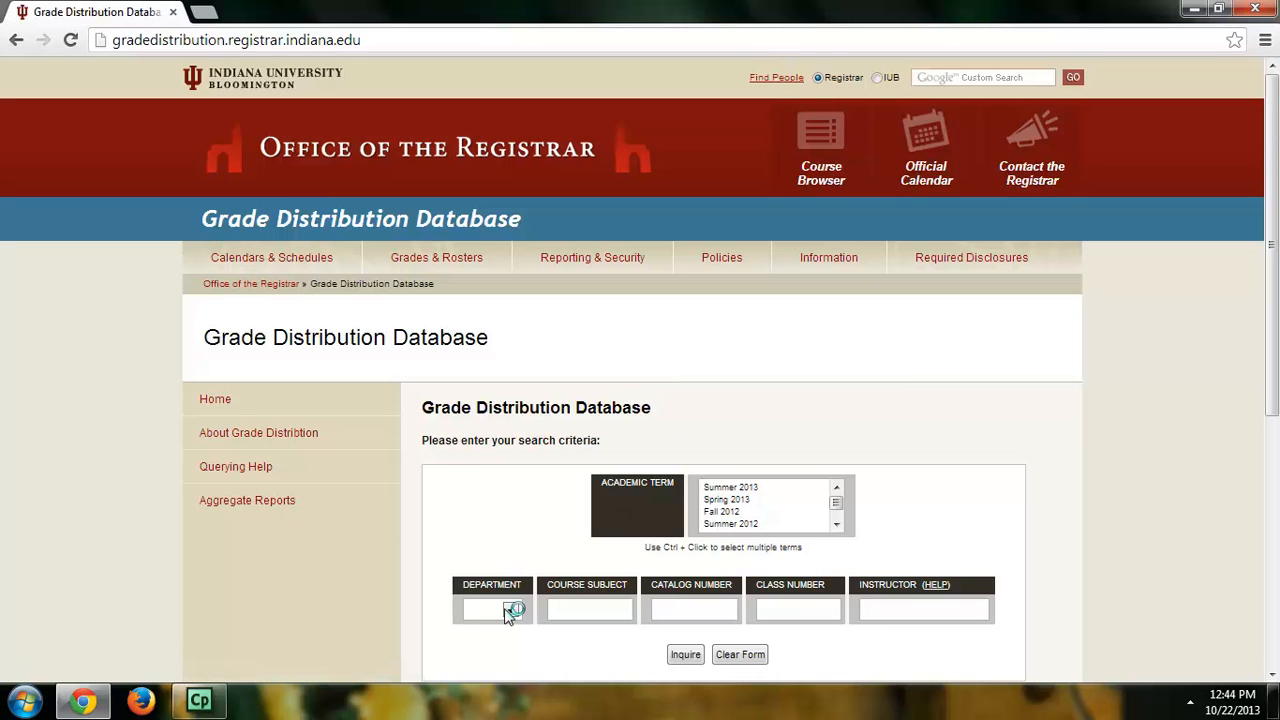
Query department MATH, catalog number 118, and submit with Inquire
click(510, 609)
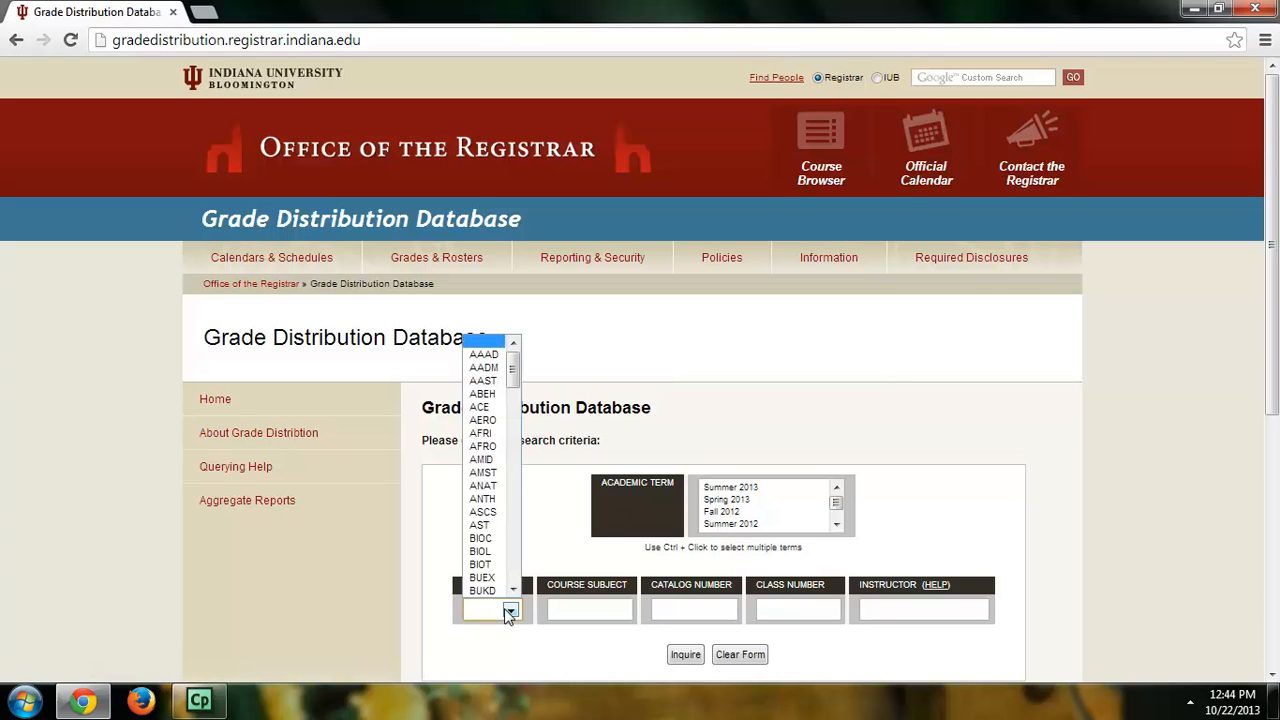
mouse_move(585, 600)
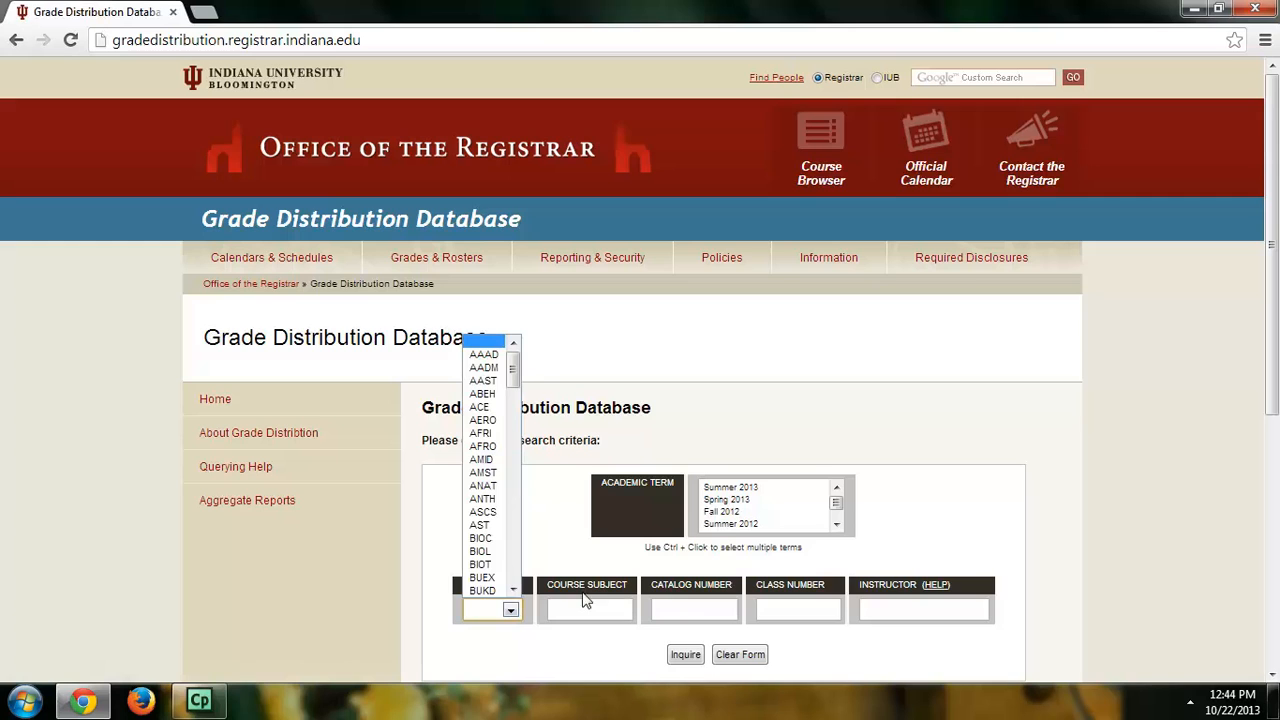
mouse_move(960, 607)
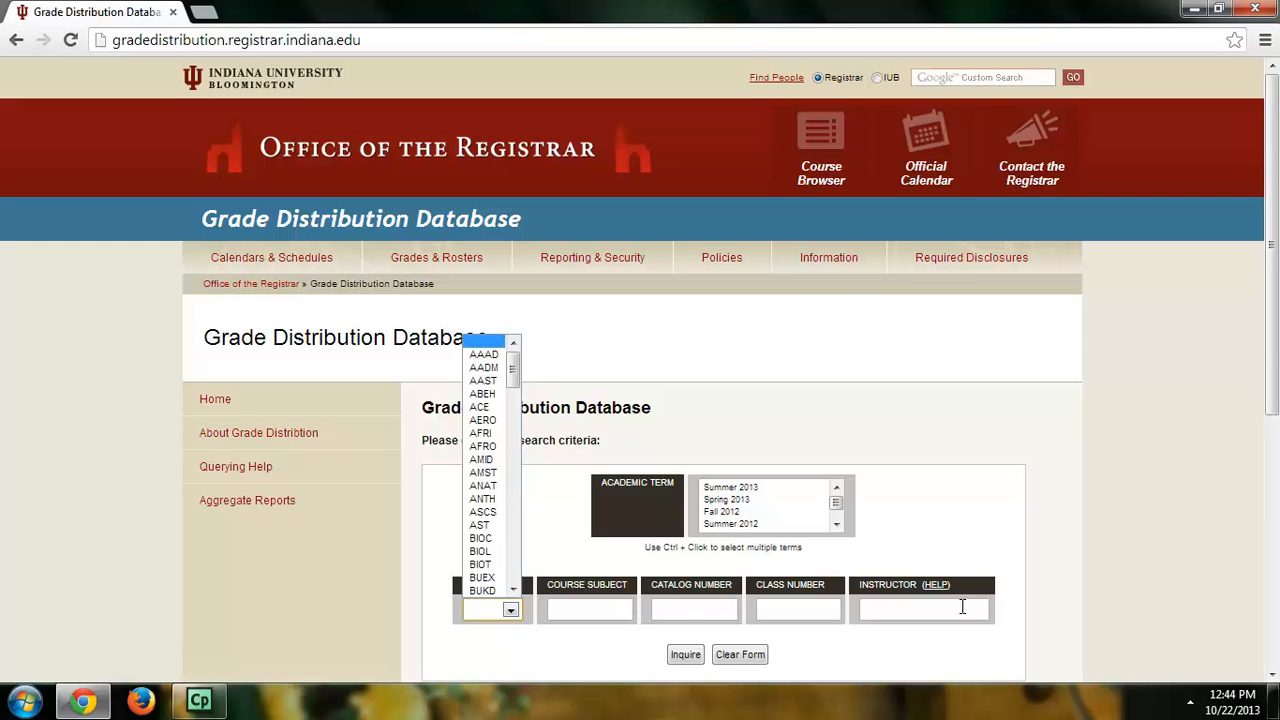
scroll(down, 3)
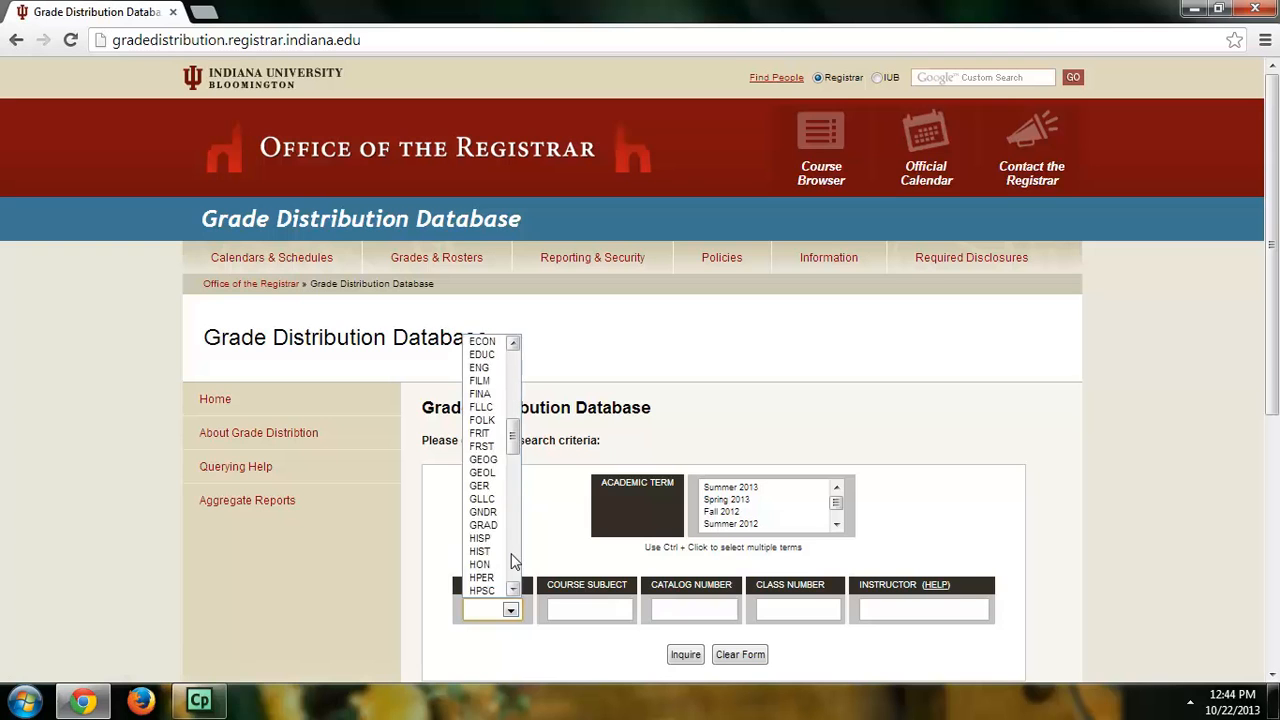
scroll(down, 3)
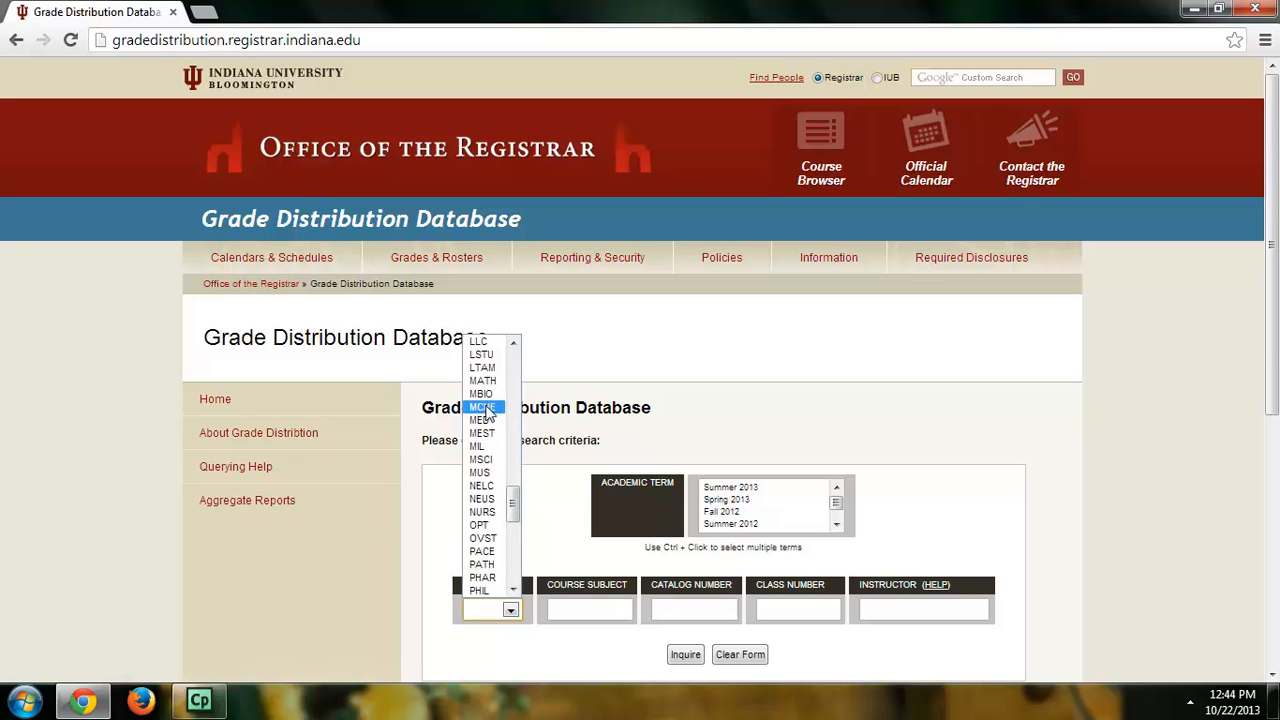
click(482, 380)
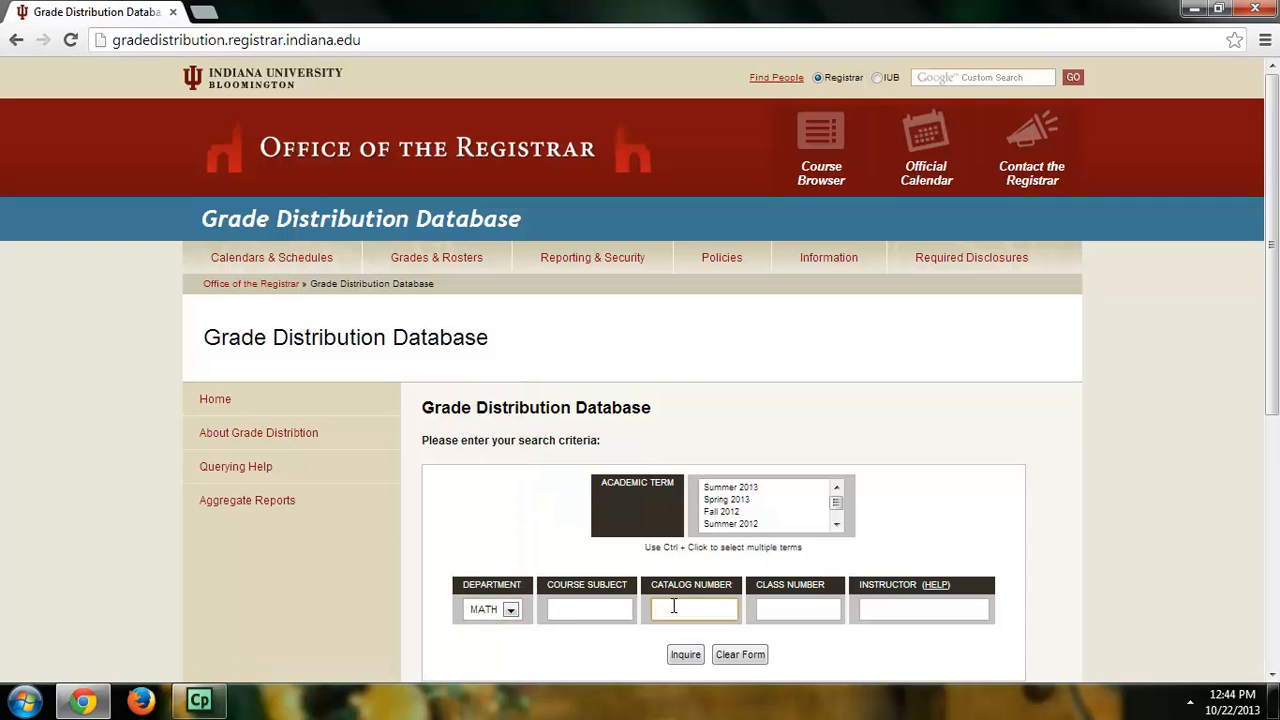
text(118)
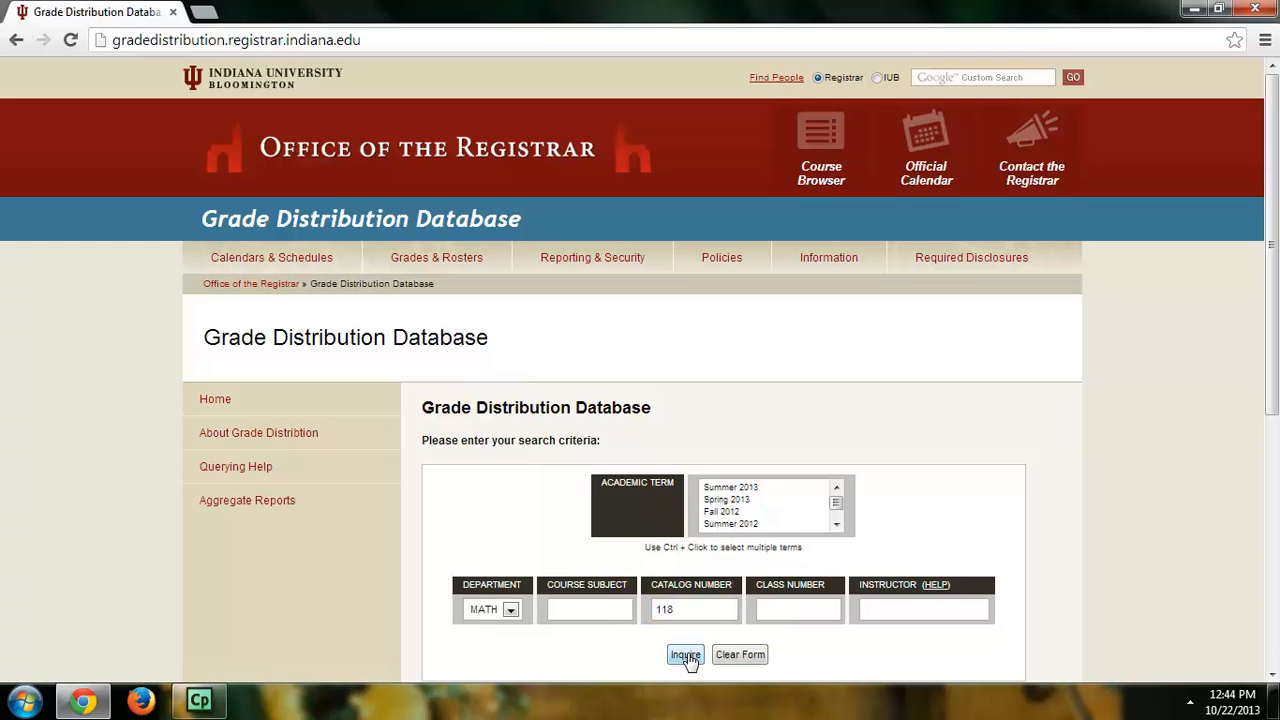
click(685, 654)
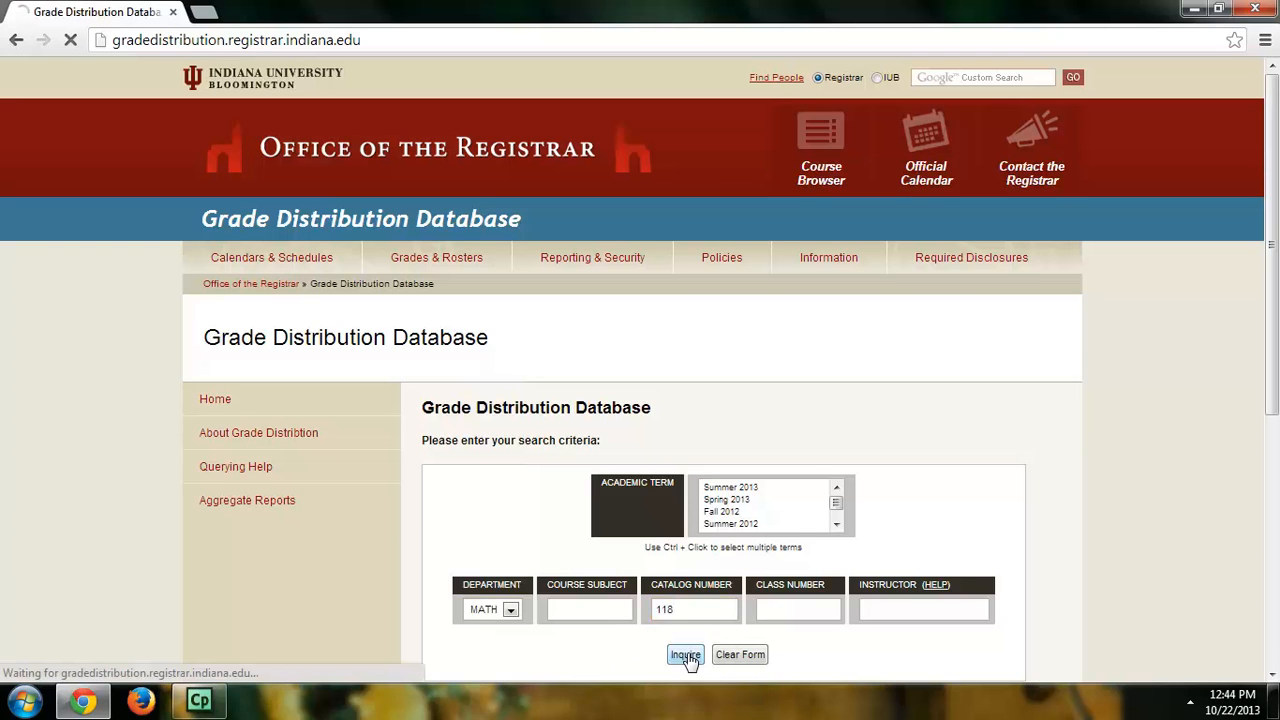
Re-submit the MATH 118 Inquire request until the results page displays
click(685, 654)
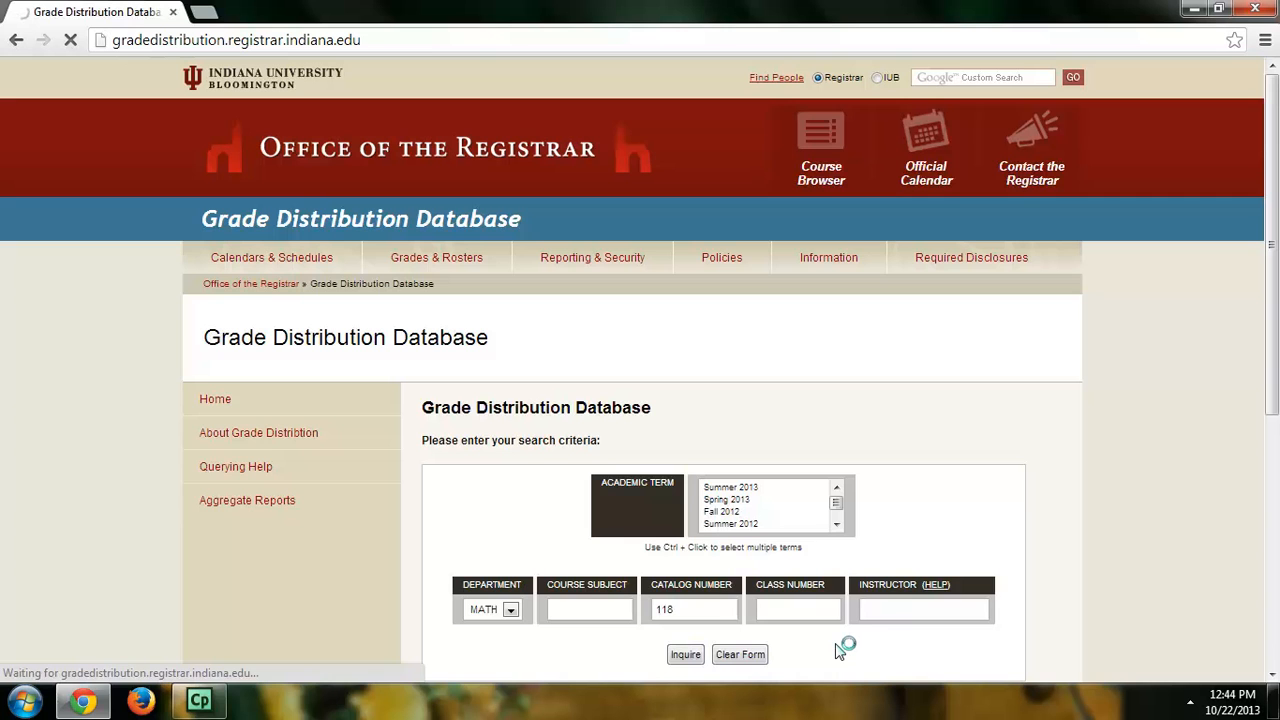
click(685, 654)
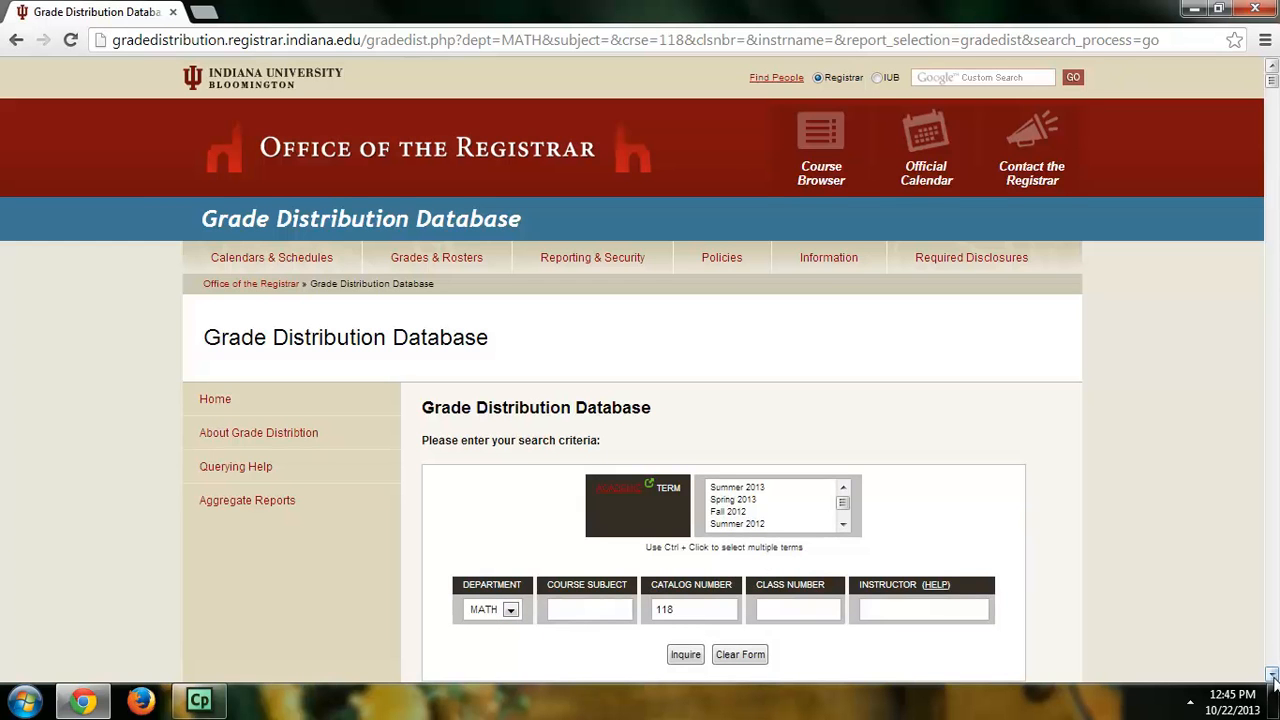
Highlight the first Summer 2013 section's class GPA 2.174 and average GPA 2.716
click(685, 654)
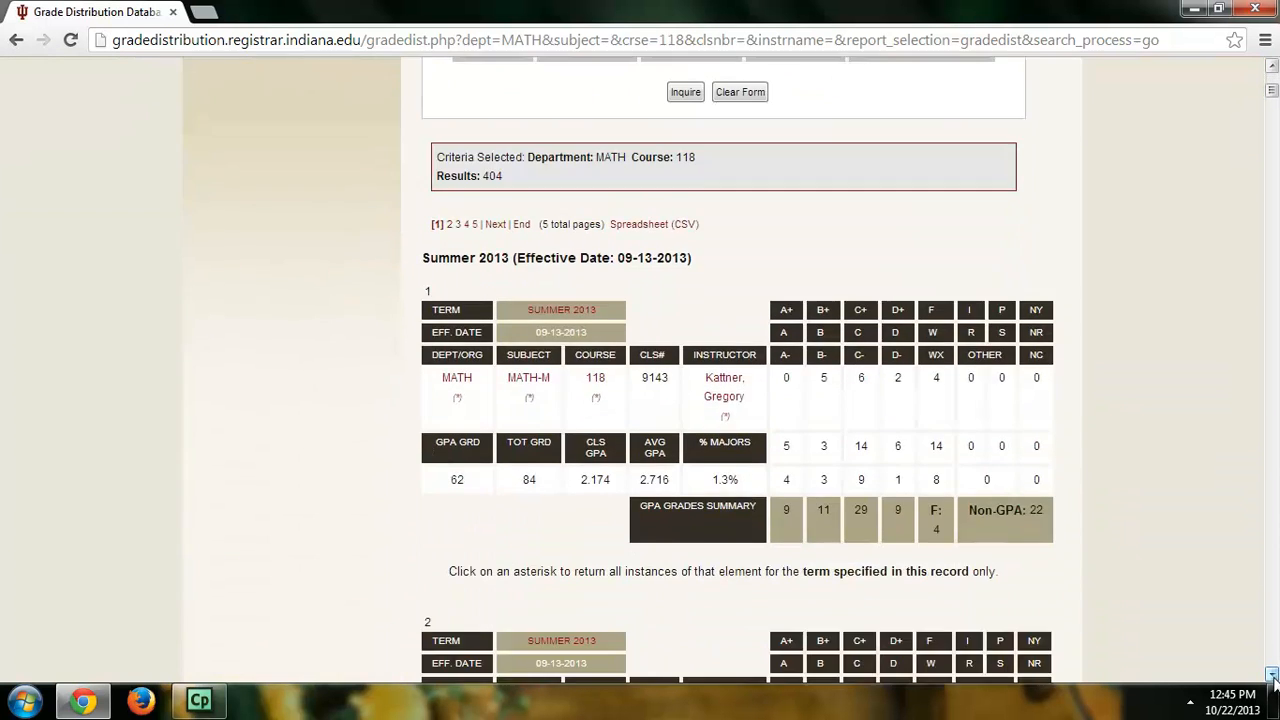
scroll(down, 3)
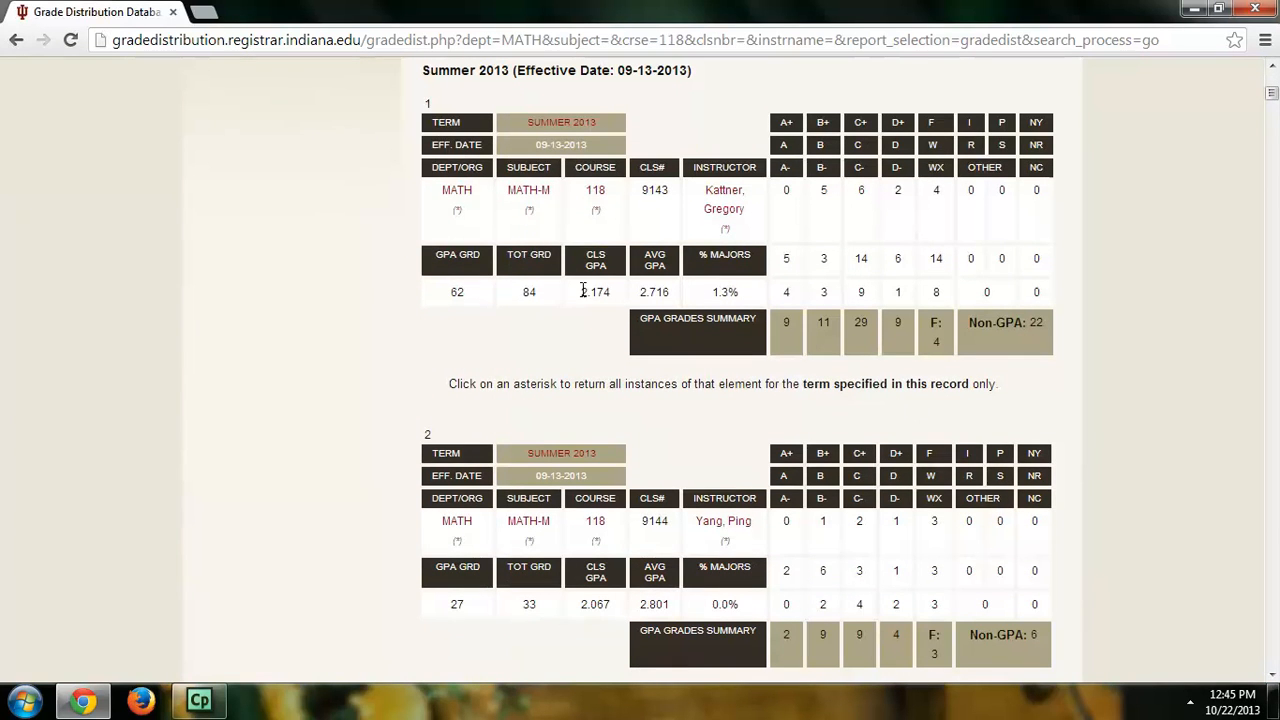
double_click(595, 291)
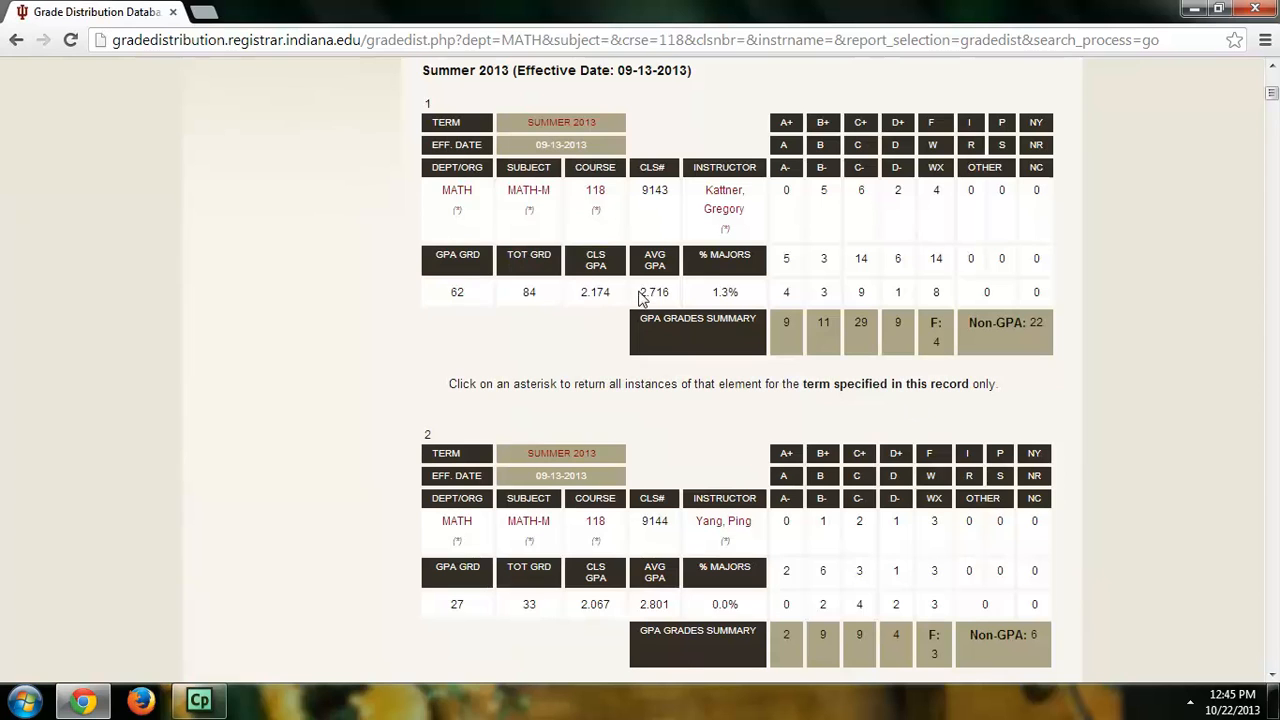
mouse_move(672, 299)
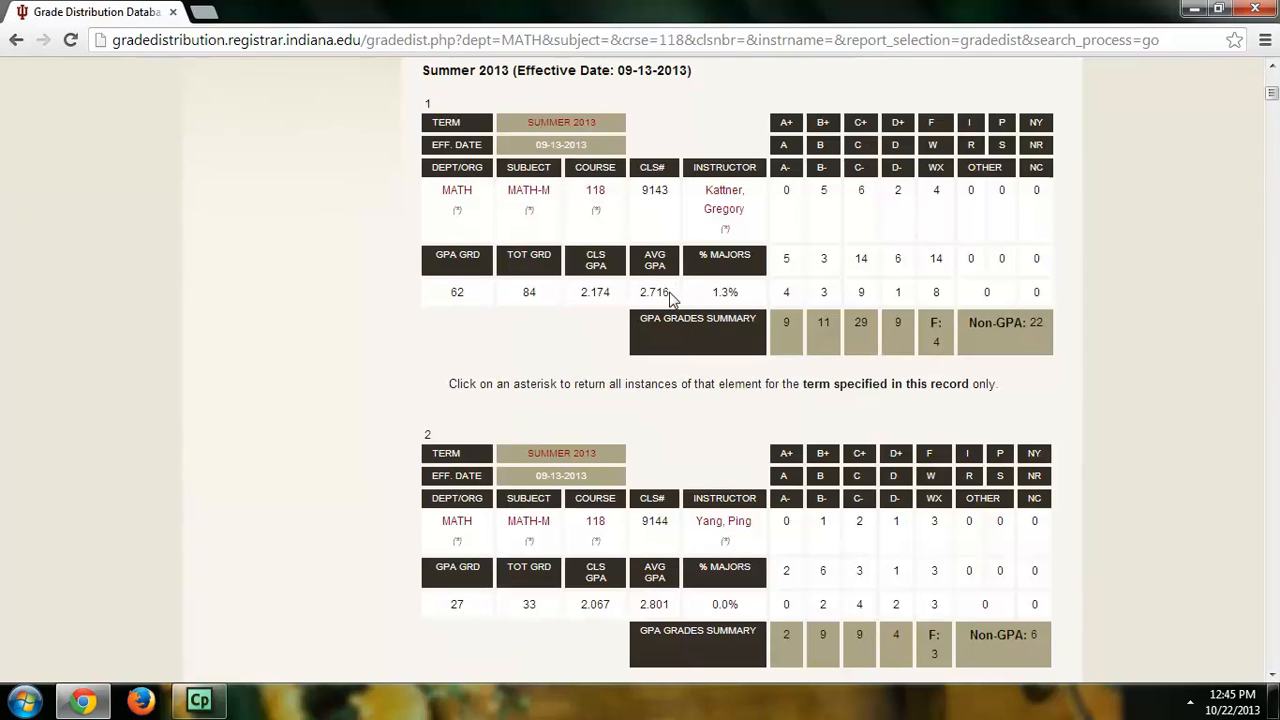
double_click(654, 292)
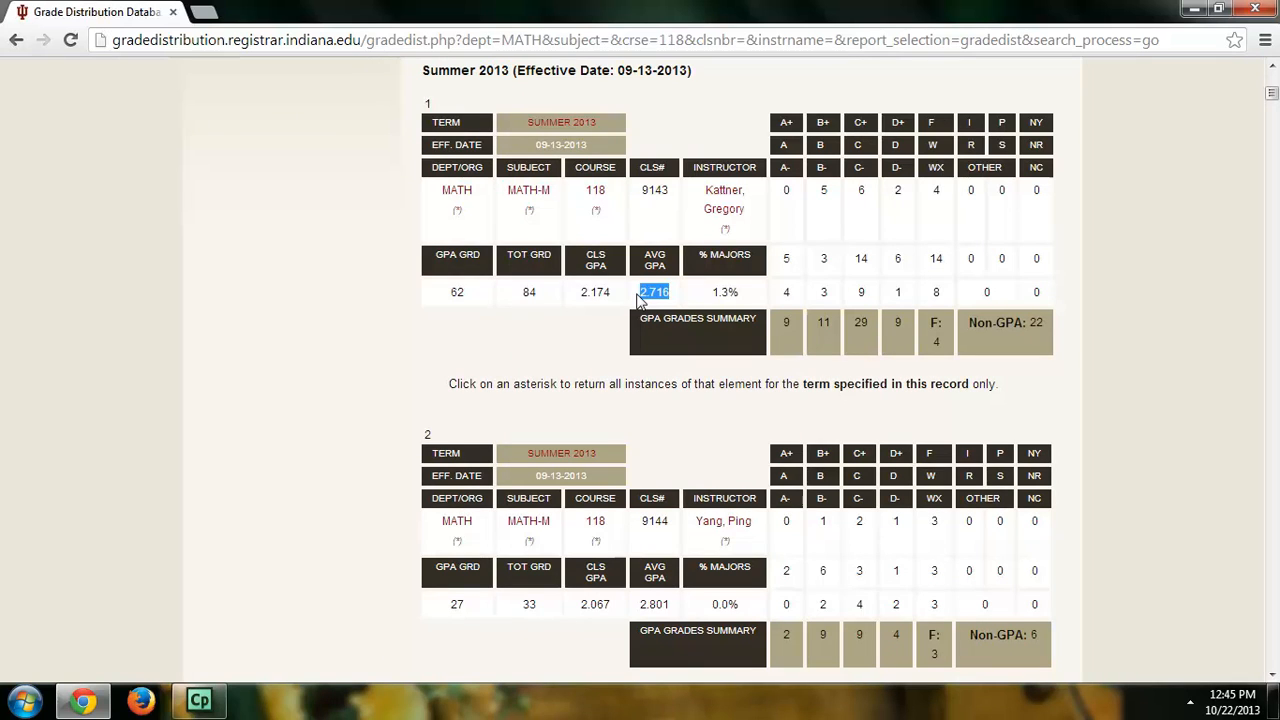
mouse_move(665, 307)
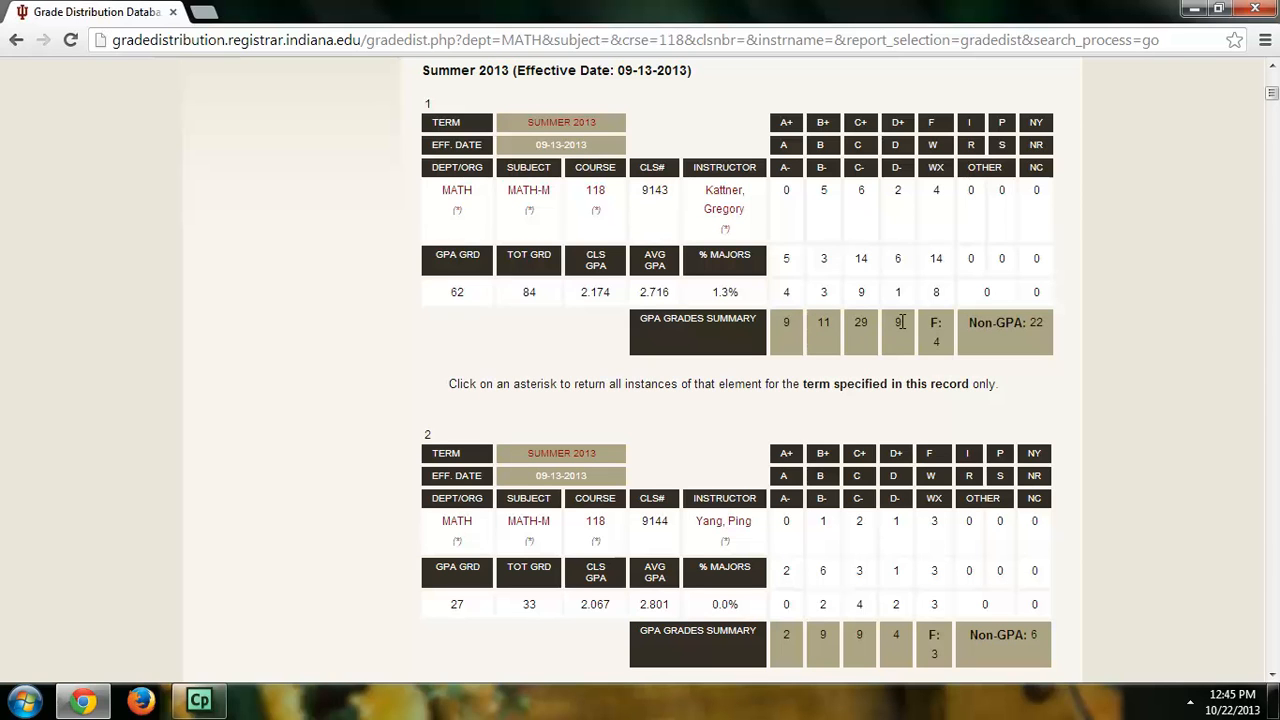
mouse_move(950, 273)
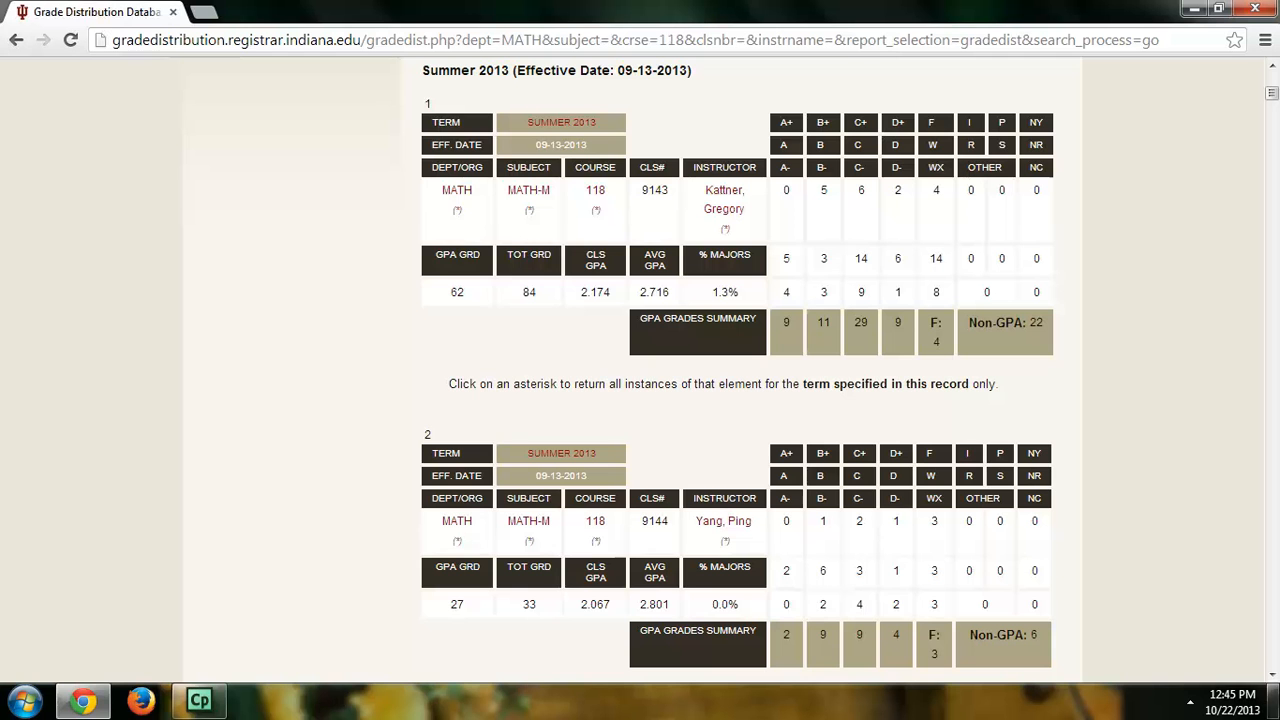
Scroll the MATH 118 results past sections 2–4 into section 5
scroll(down, 3)
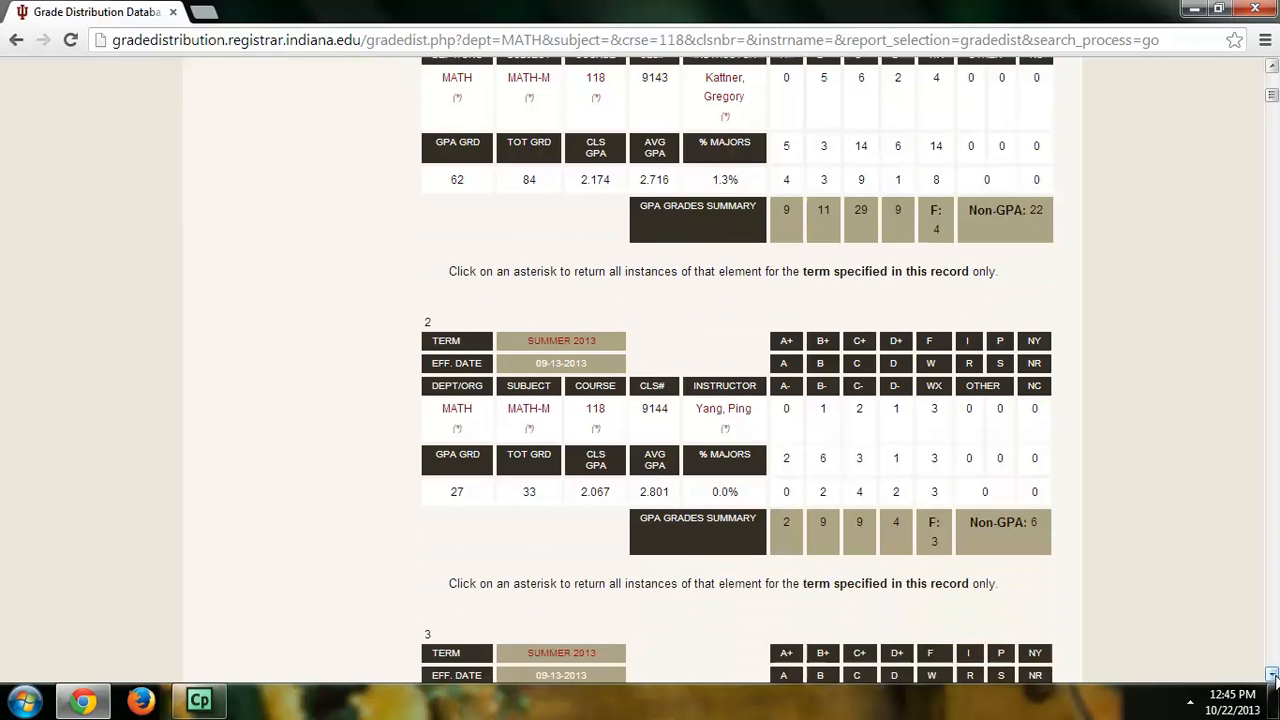
scroll(down, 3)
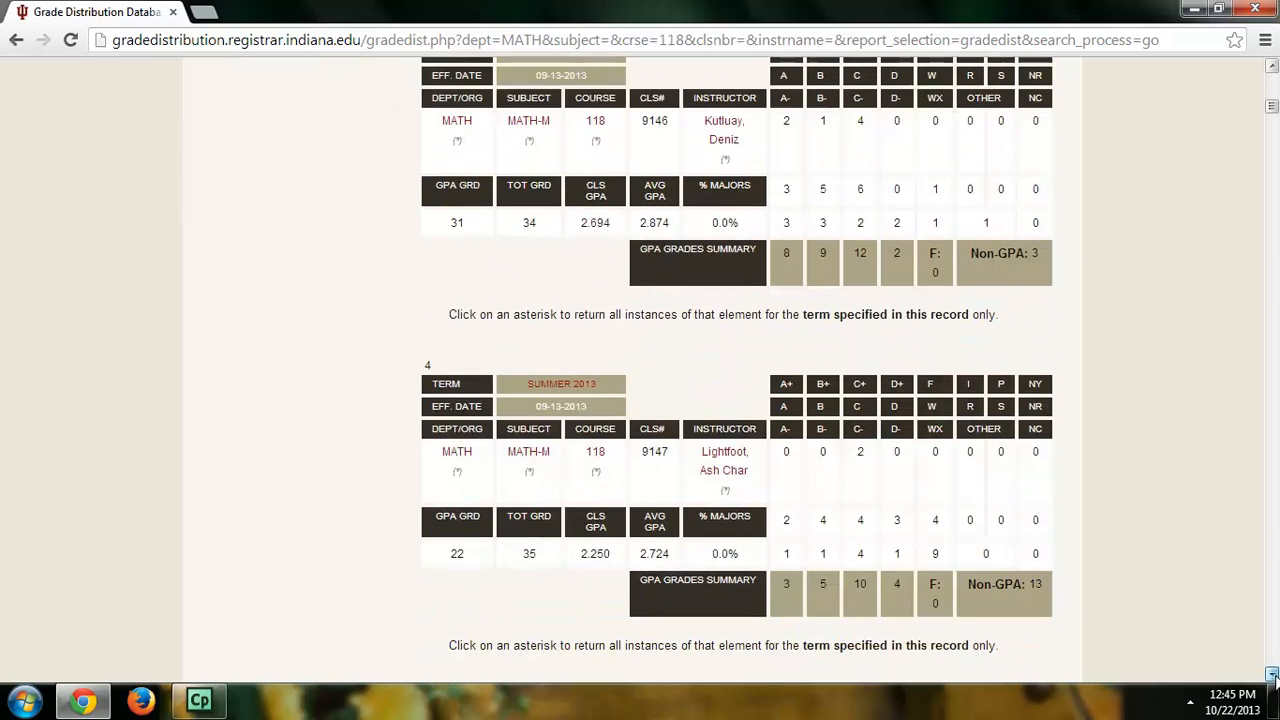
scroll(down, 3)
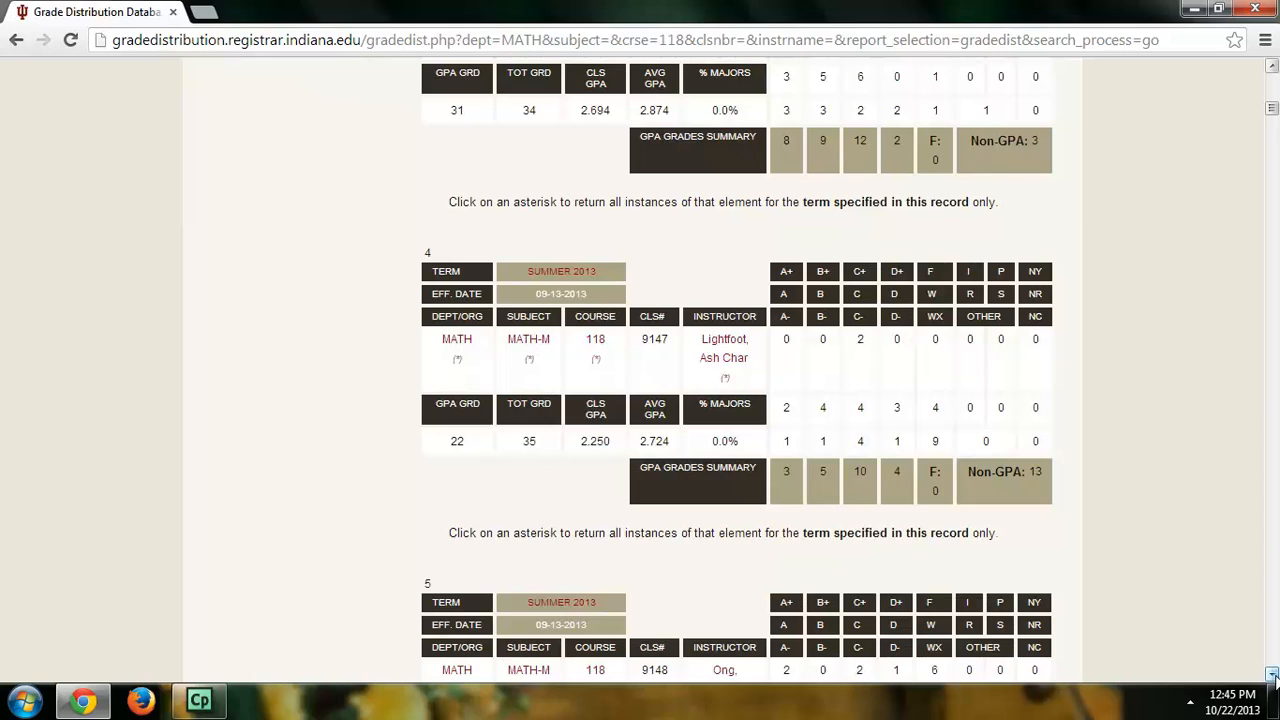